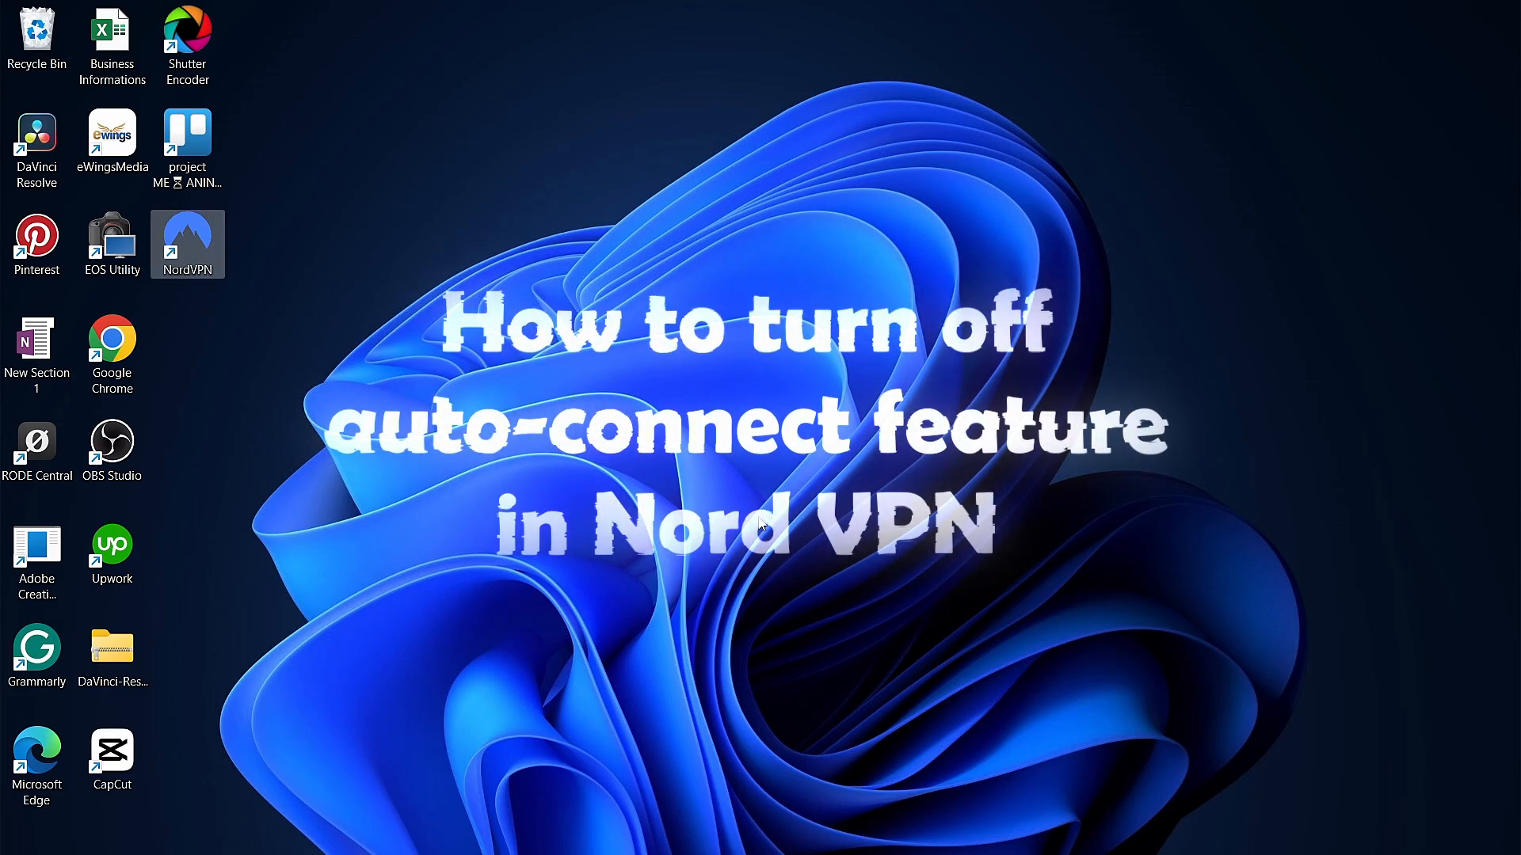
Launch NordVPN from the desktop shortcut so its server map appears
double_click(186, 243)
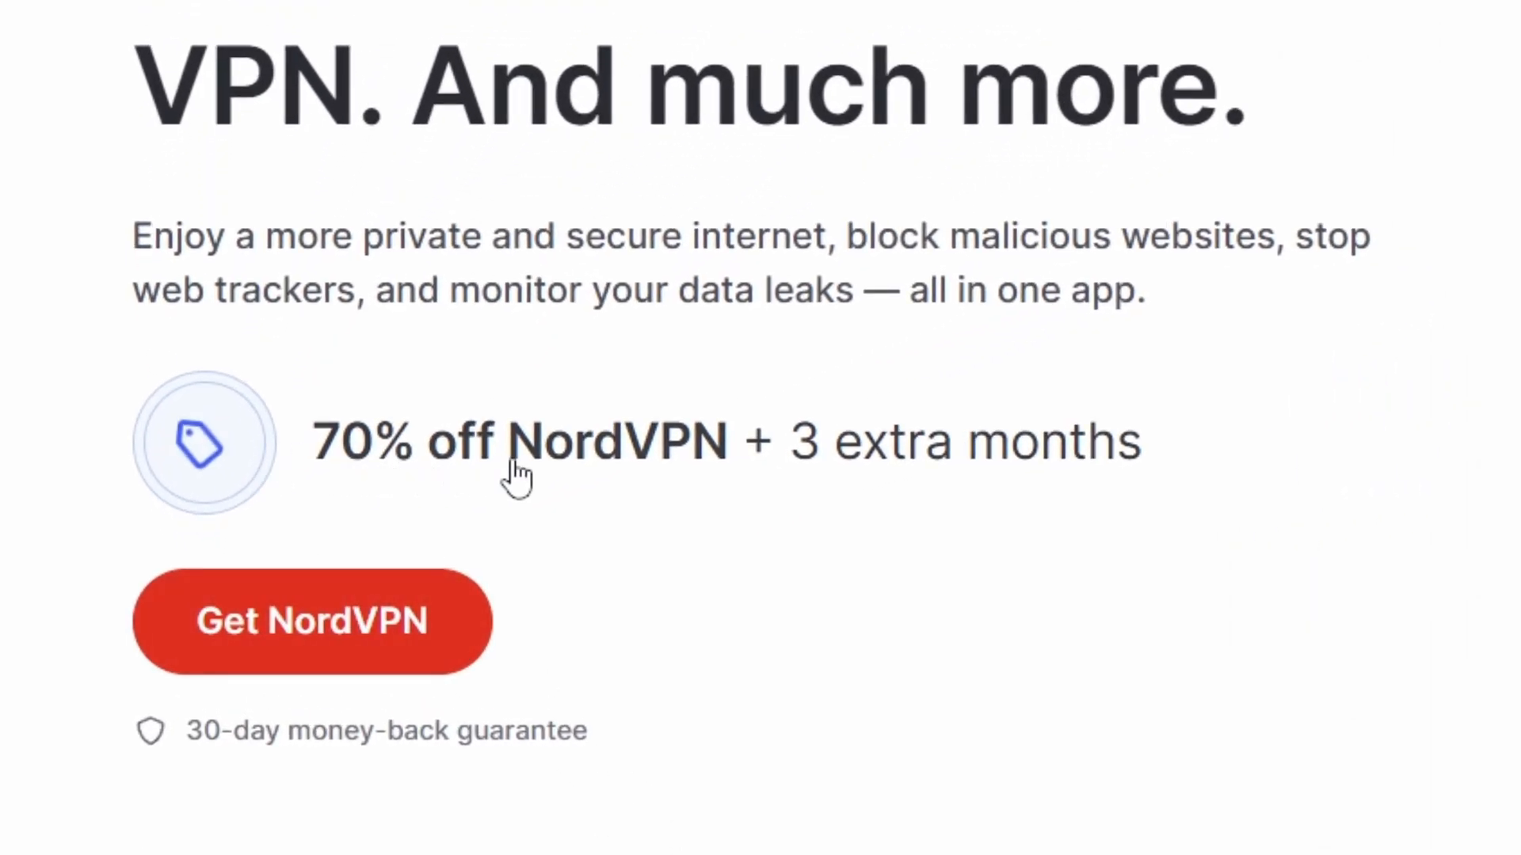
mouse_move(1101, 483)
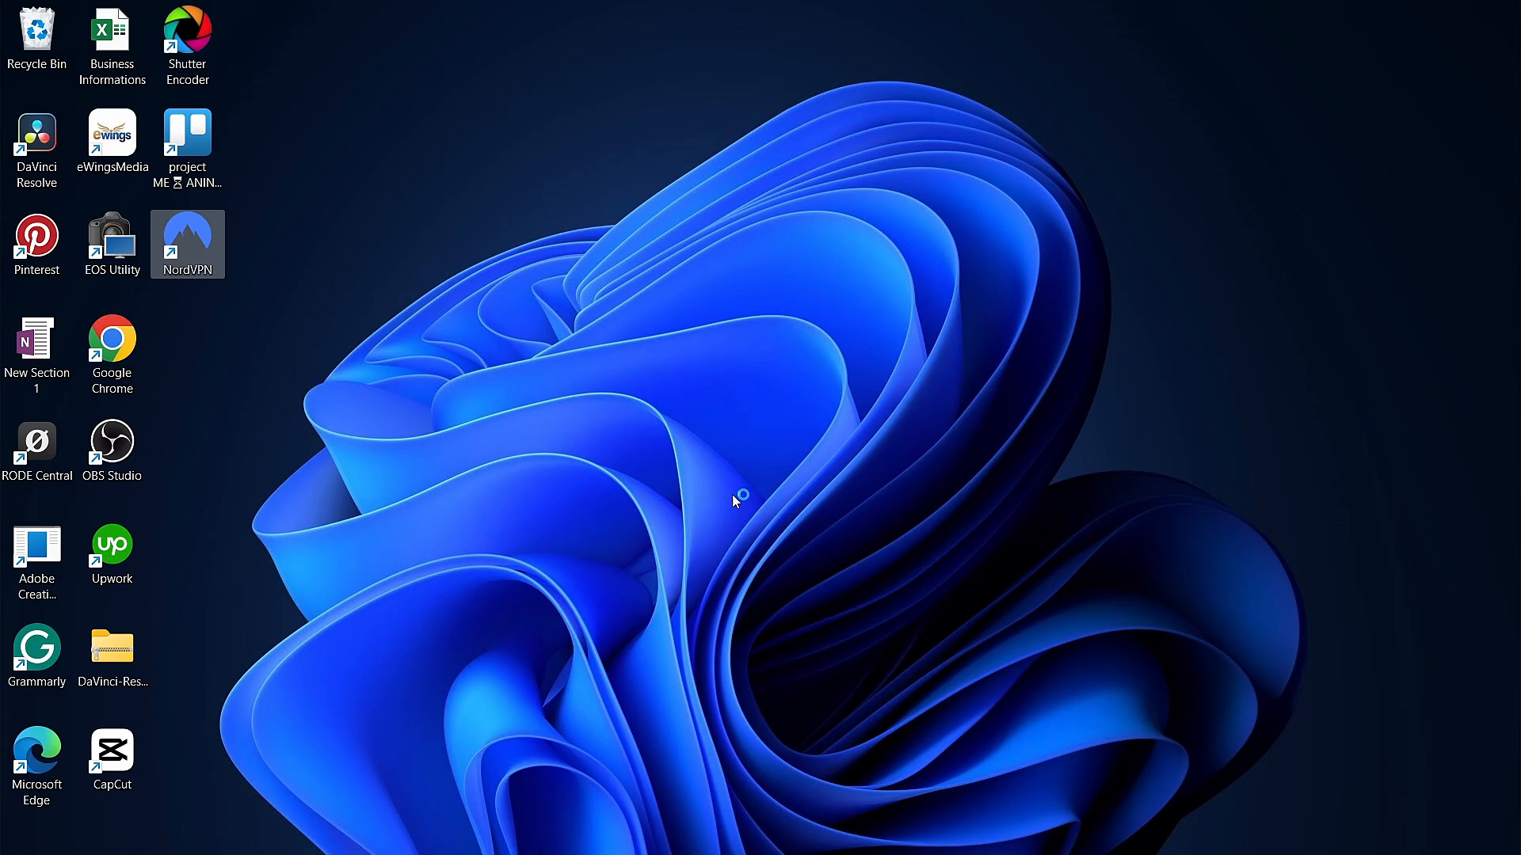
double_click(186, 243)
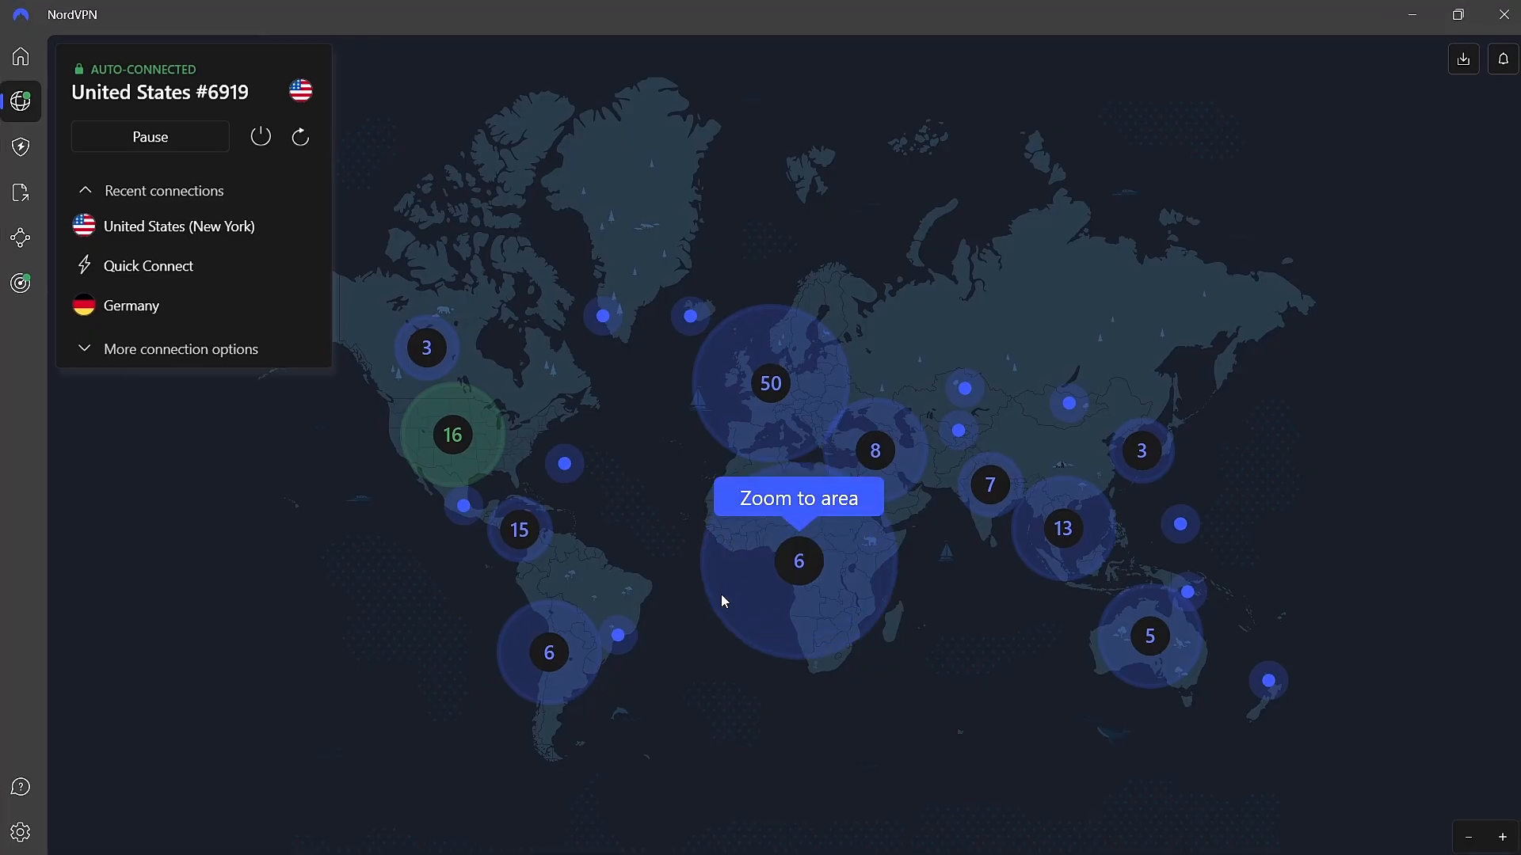
left_click(798, 497)
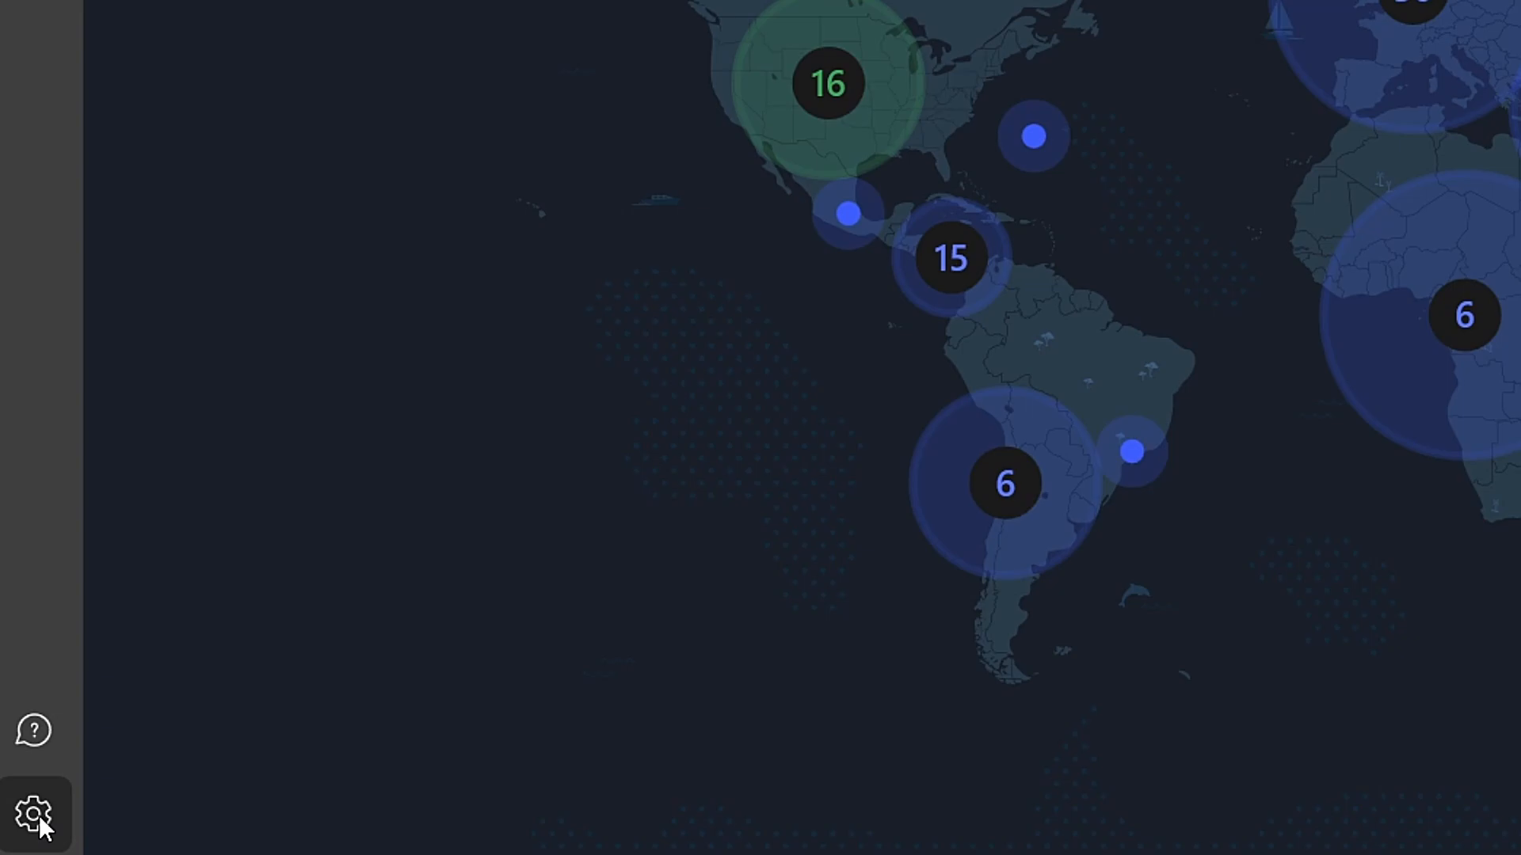
Go to NordVPN's Settings and reach the Connection page
left_click(33, 813)
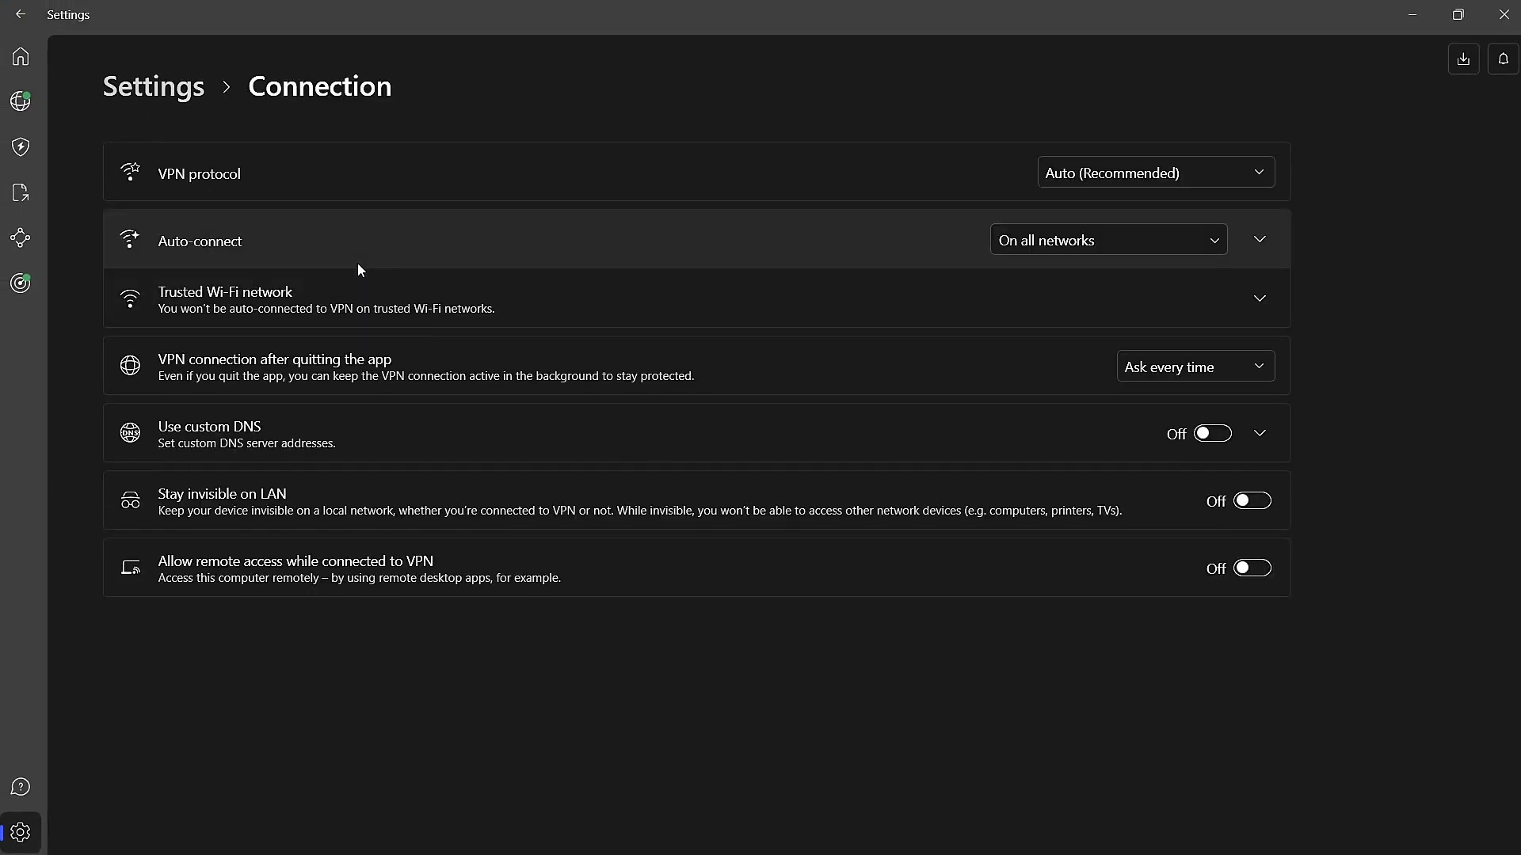
mouse_move(413, 259)
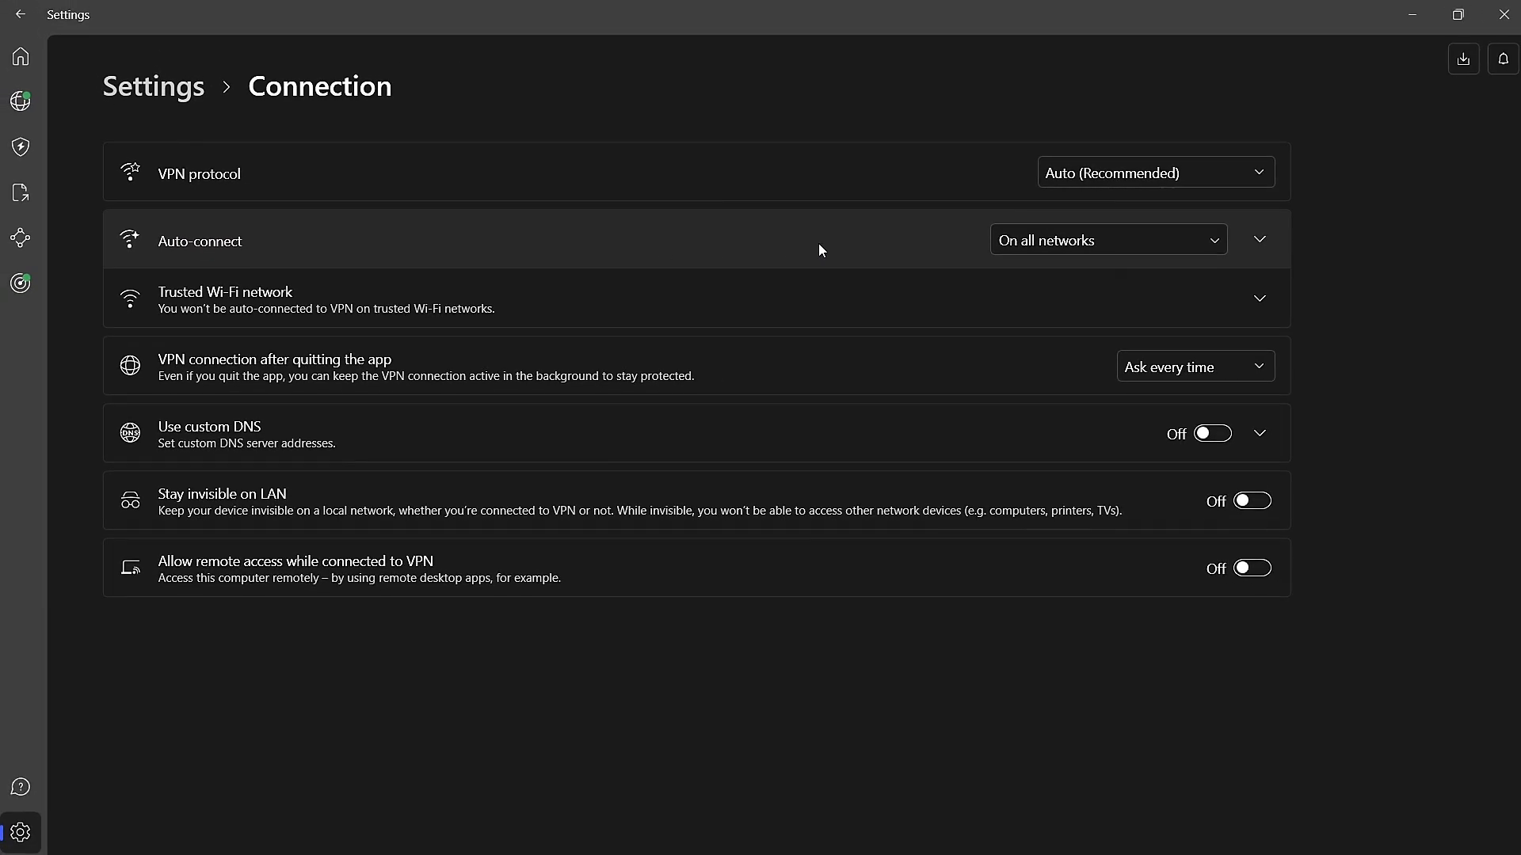
Expand the Auto-connect dropdown to show the network options
left_click(1107, 239)
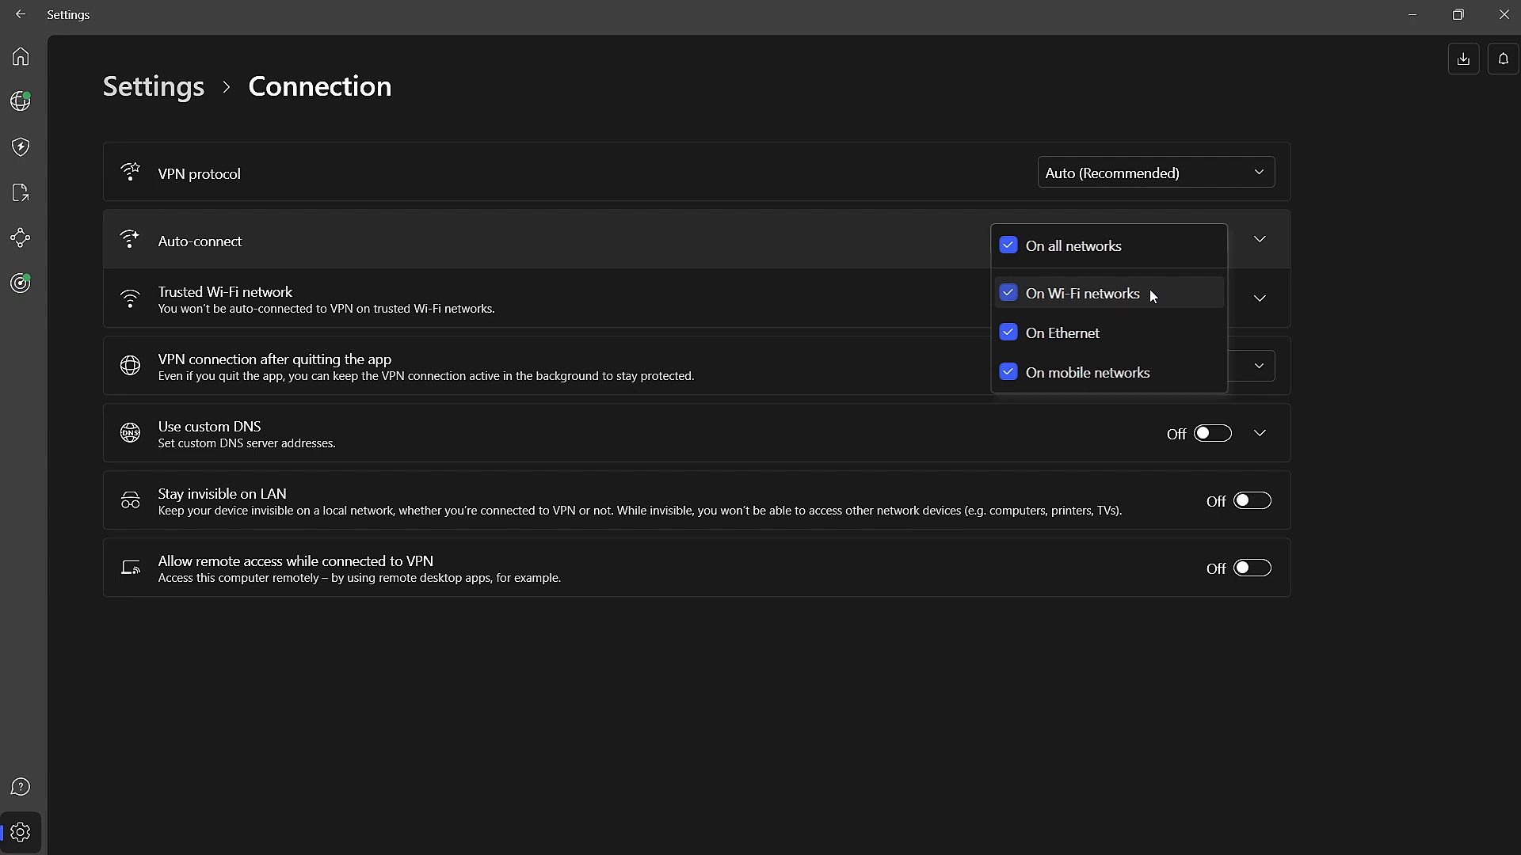
mouse_move(1164, 378)
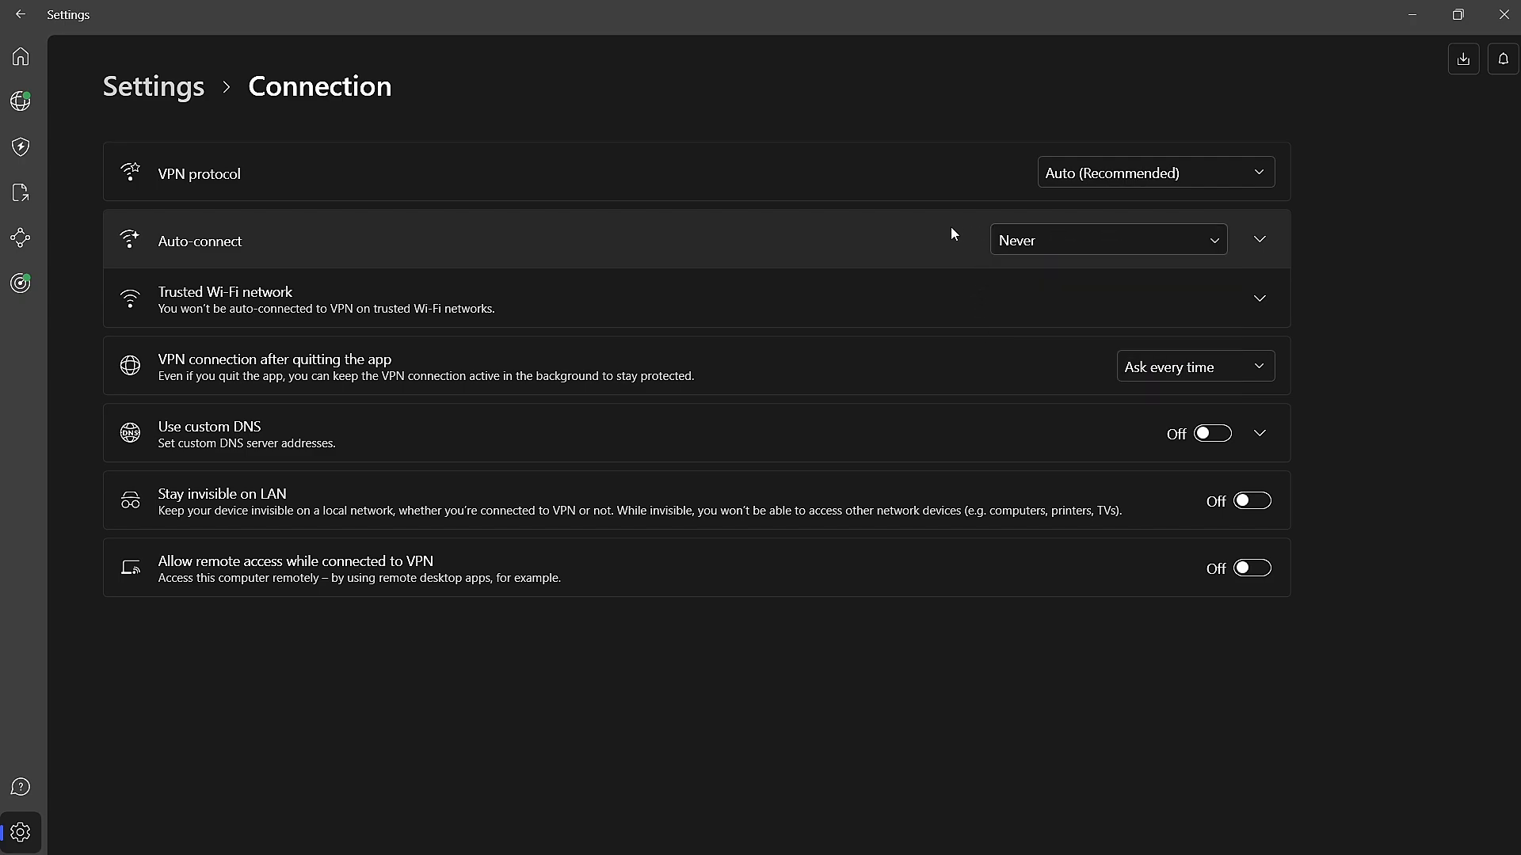
mouse_move(999, 264)
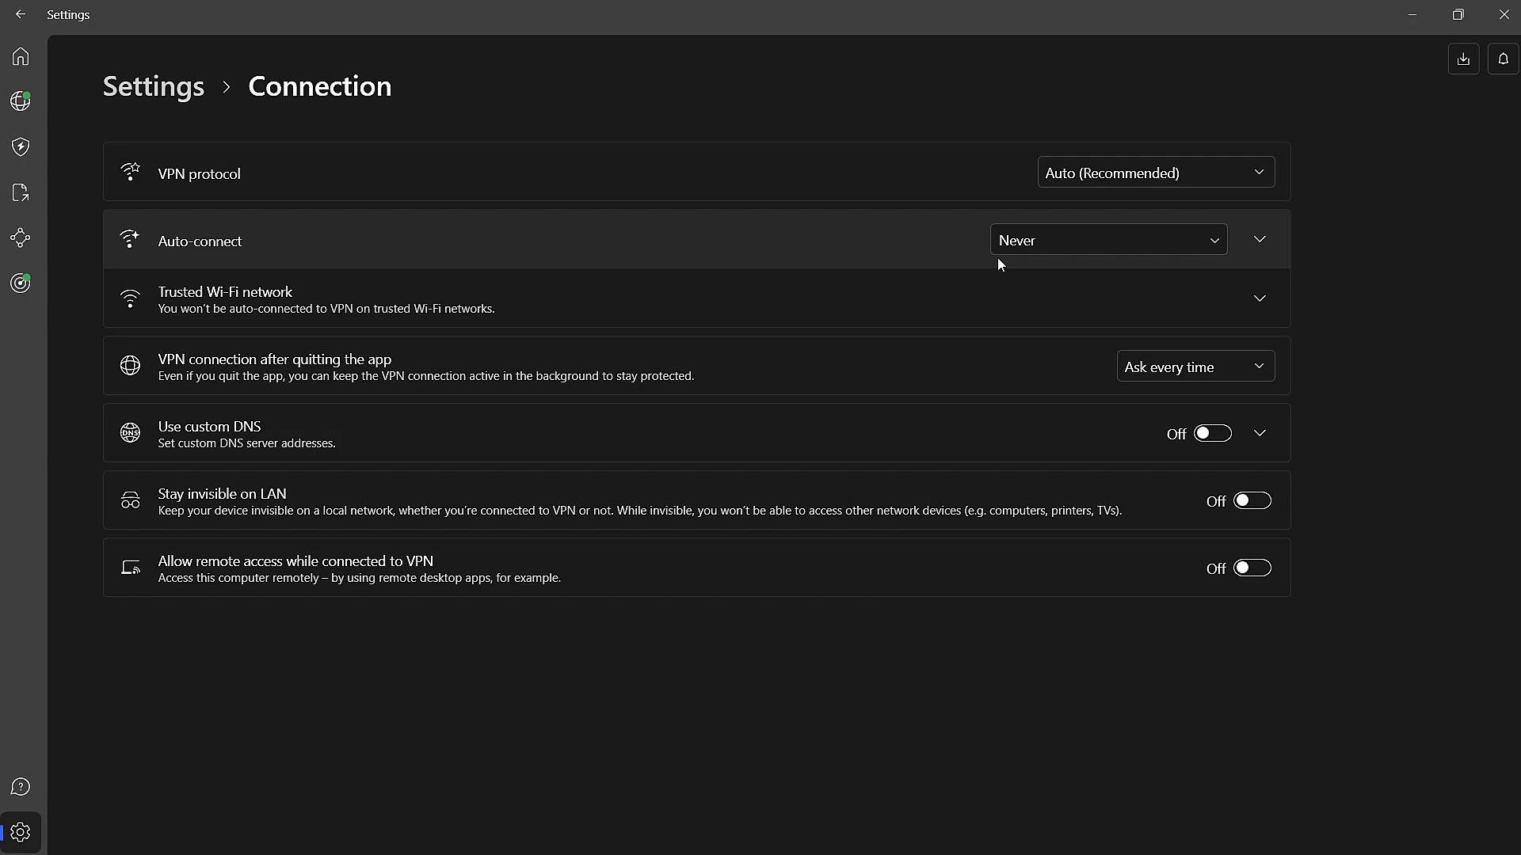
left_click(1107, 239)
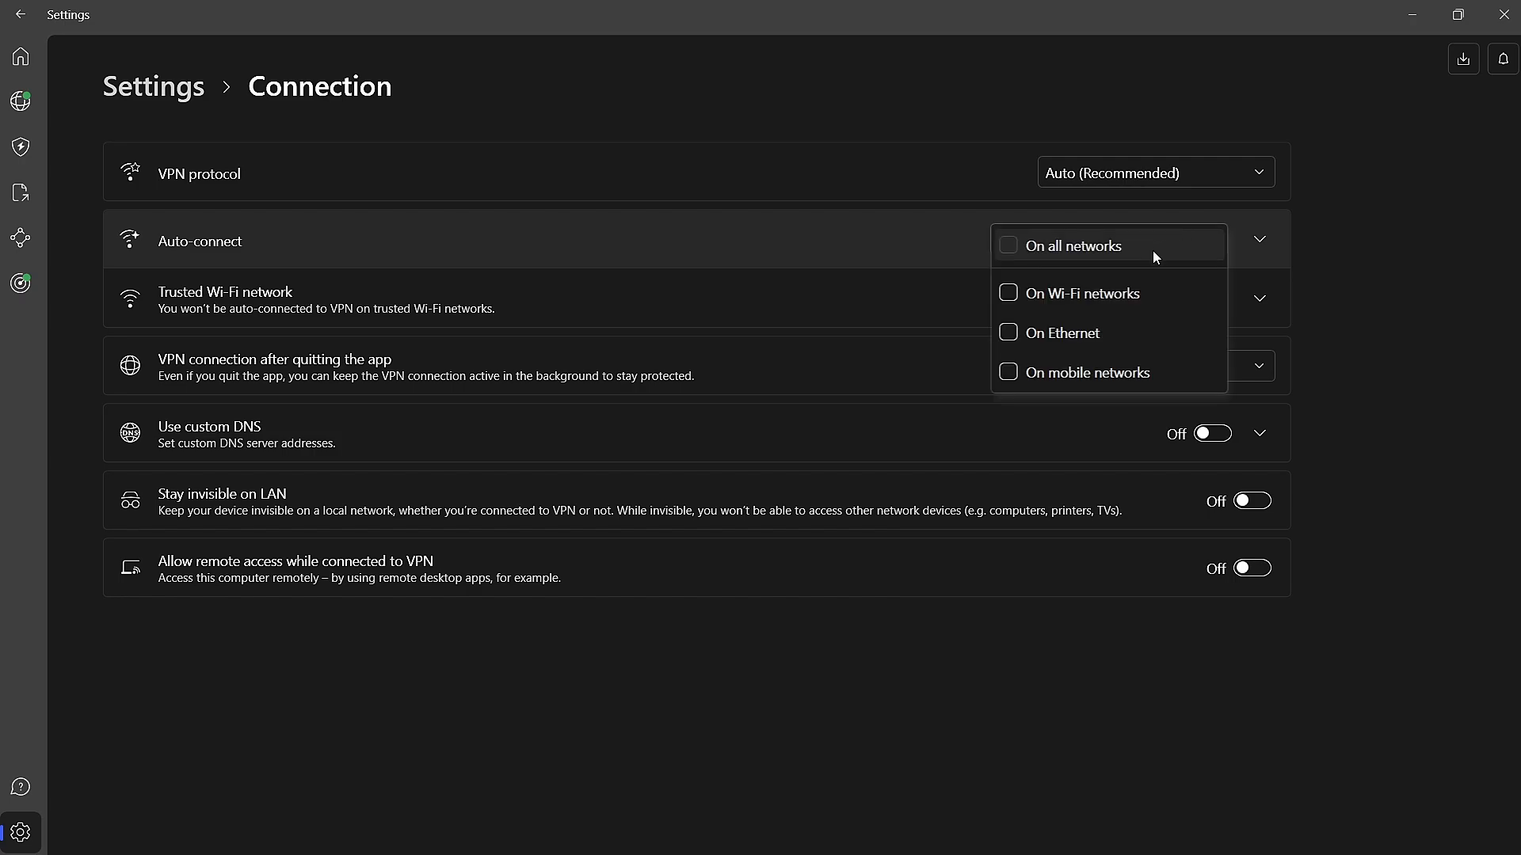
left_click(1008, 372)
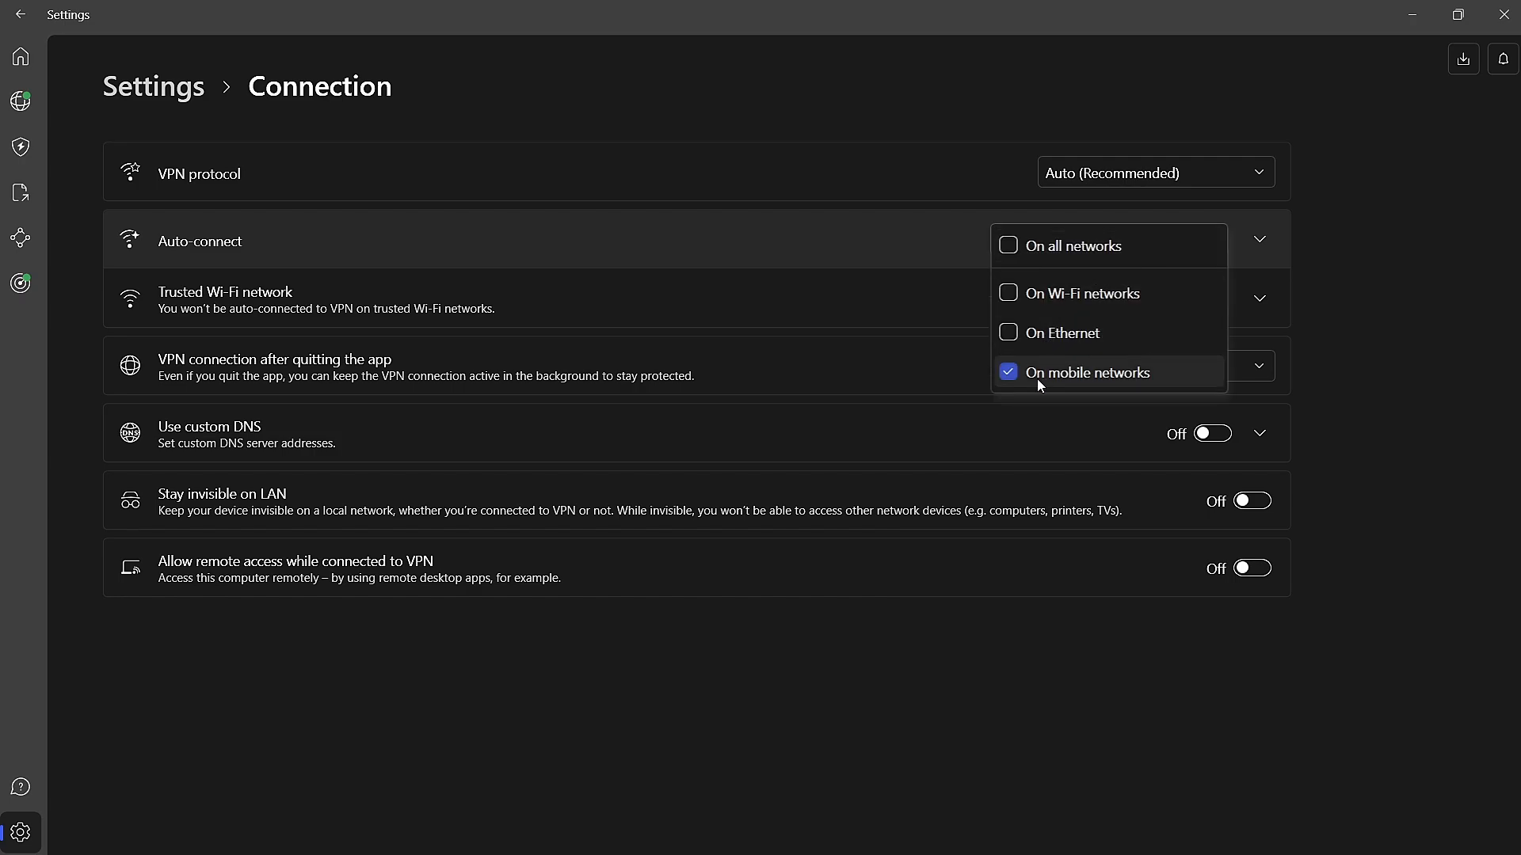
left_click(1090, 372)
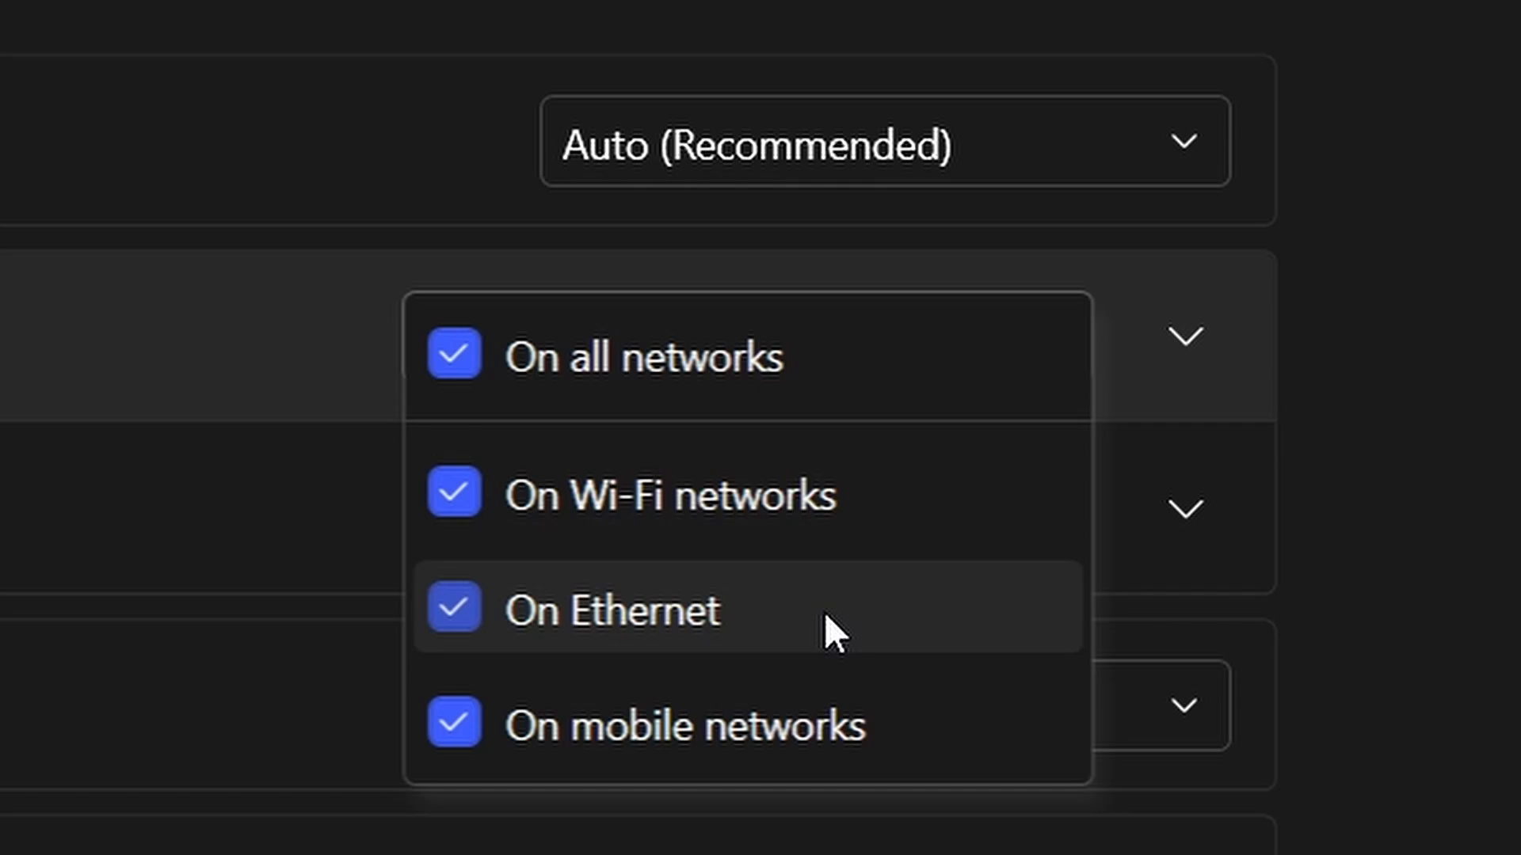
mouse_move(790, 689)
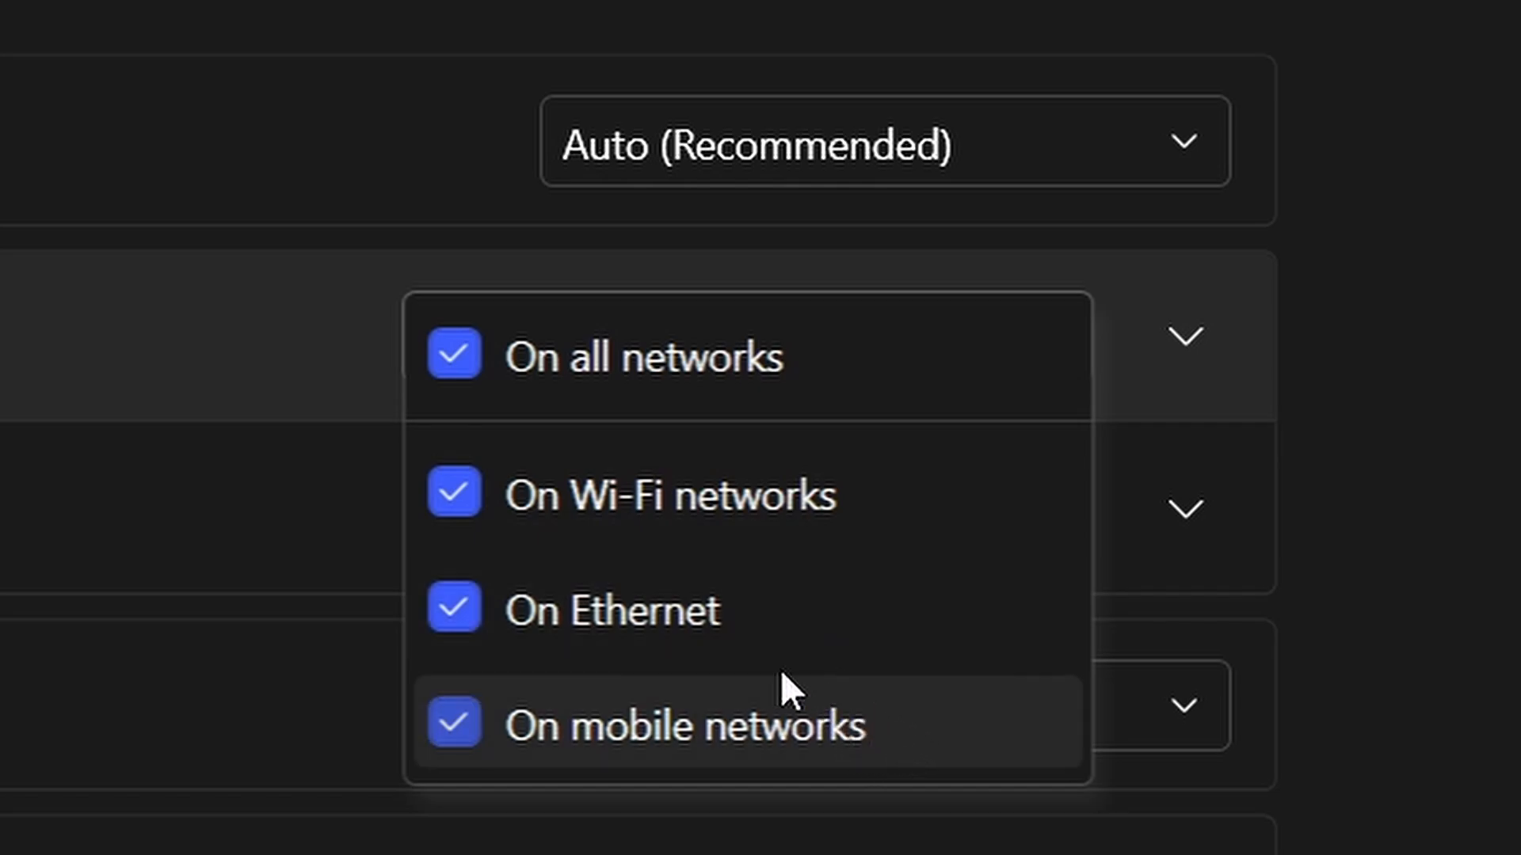
left_click(452, 355)
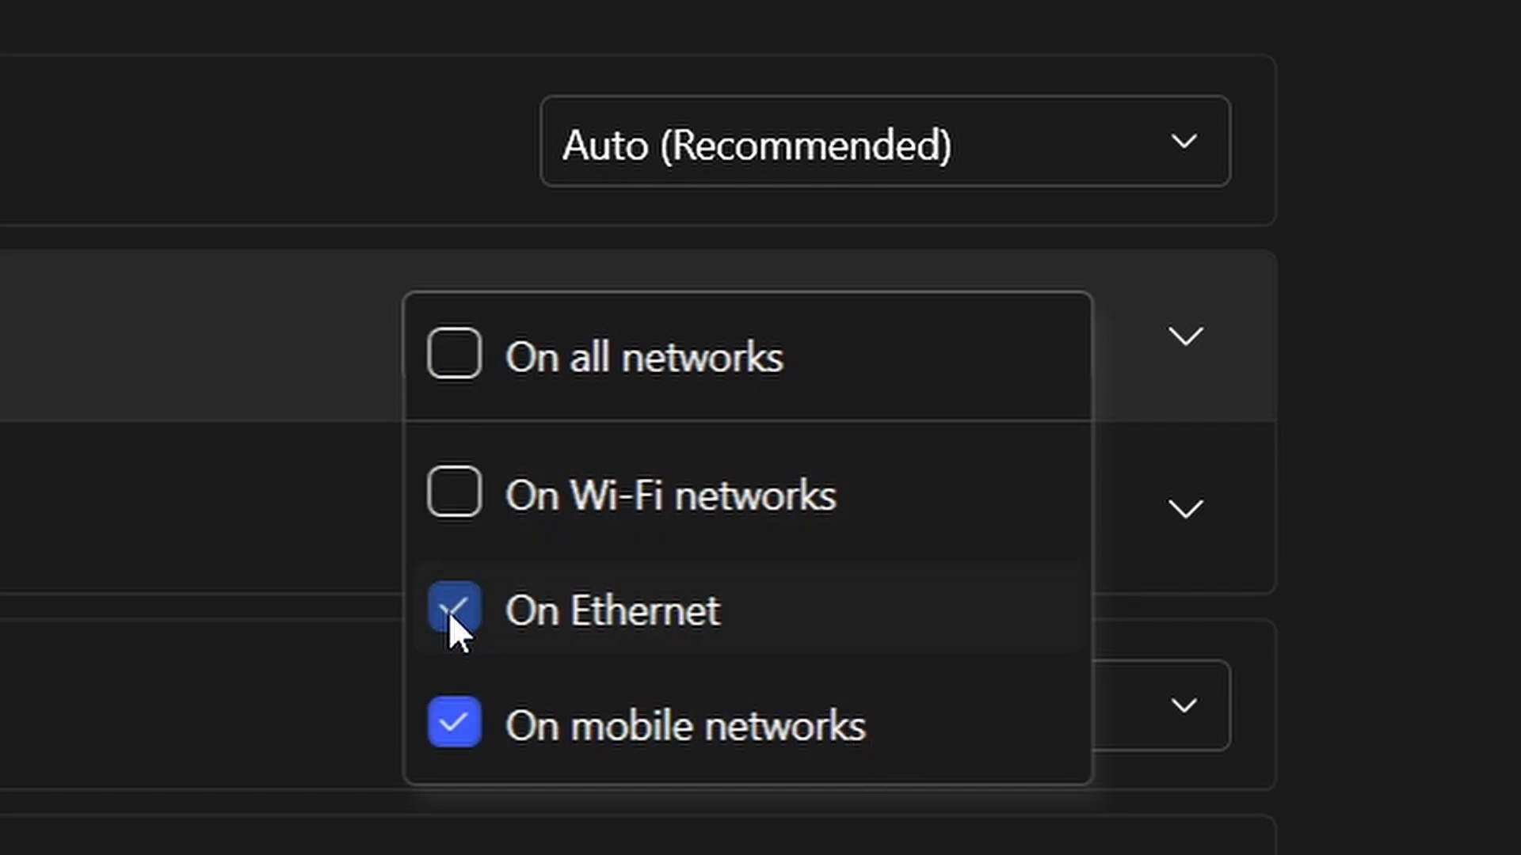
left_click(456, 610)
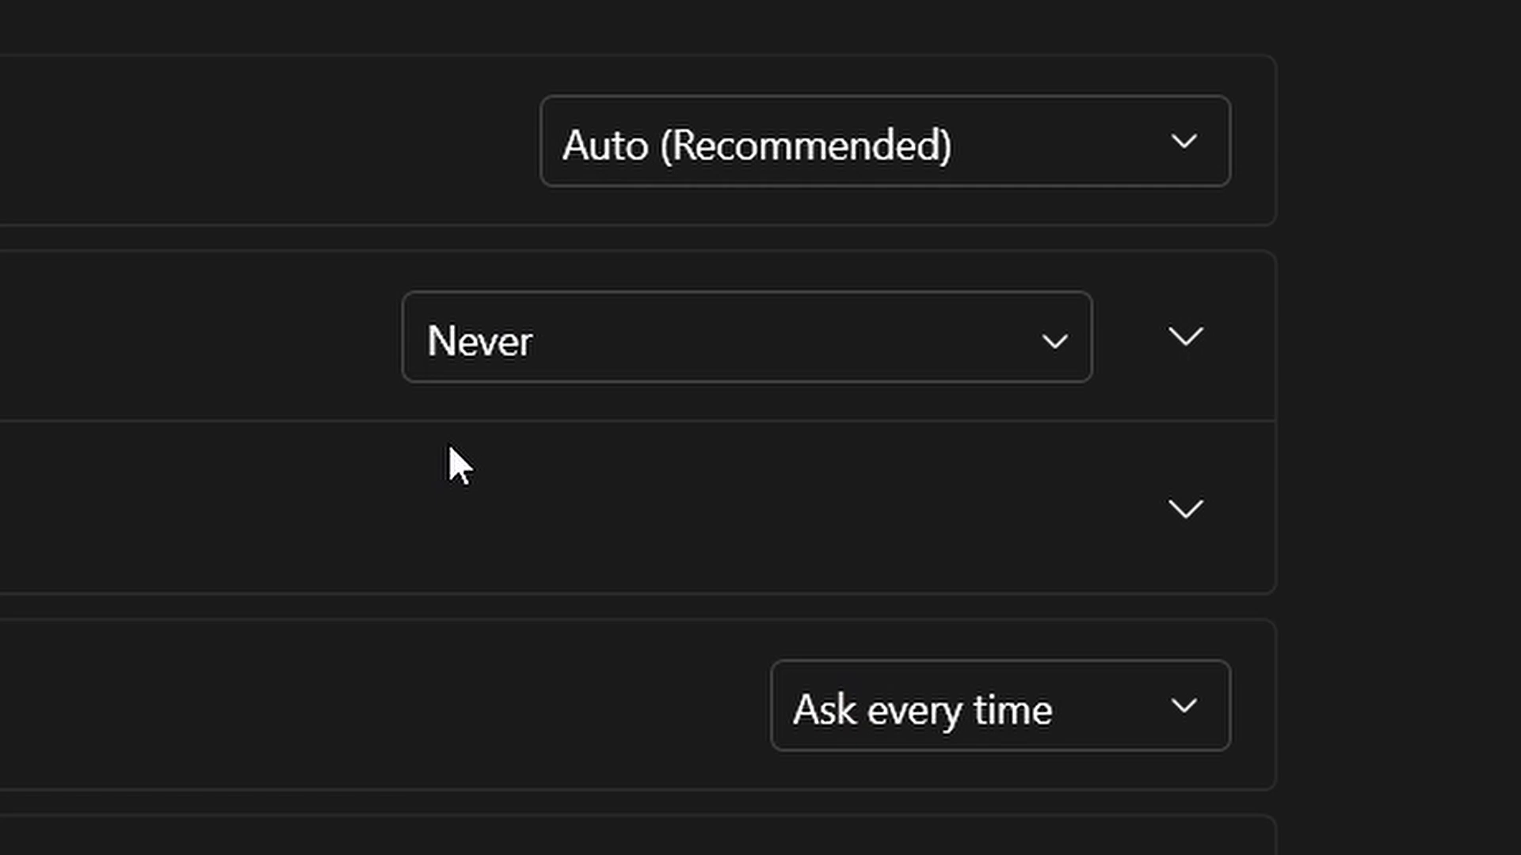